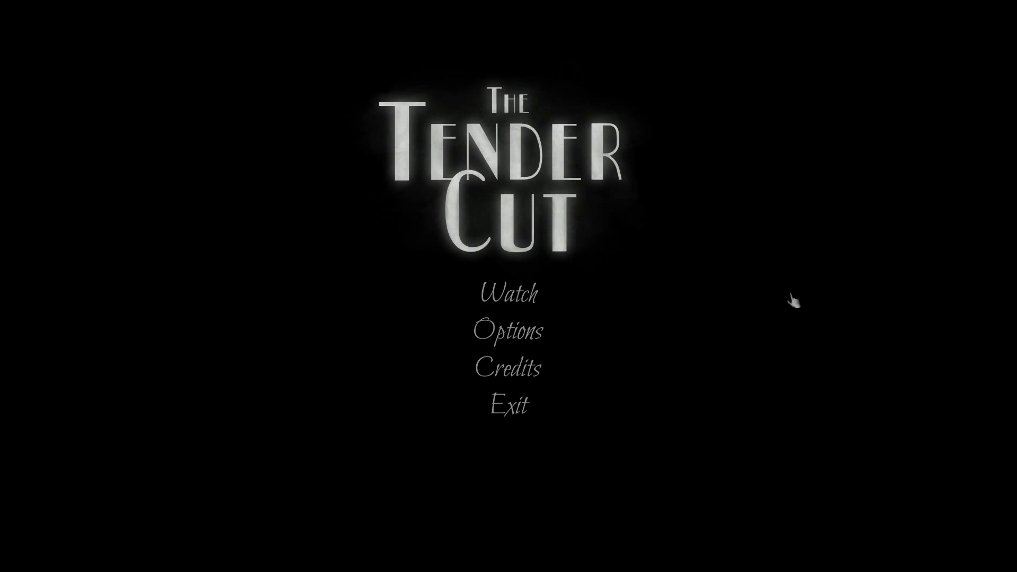
- From the title menu, lower the Options brightness slider all the way to its minimum
{"action": "left_click", "coordinate": [511, 330]}
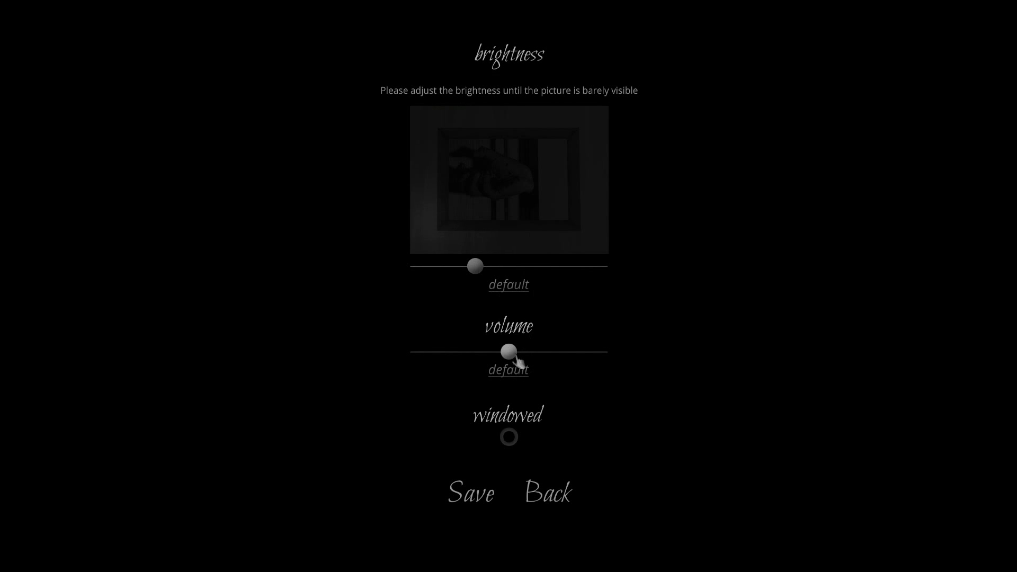
{"action": "left_click_drag", "start_coordinate": [475, 266], "coordinate": [419, 266]}
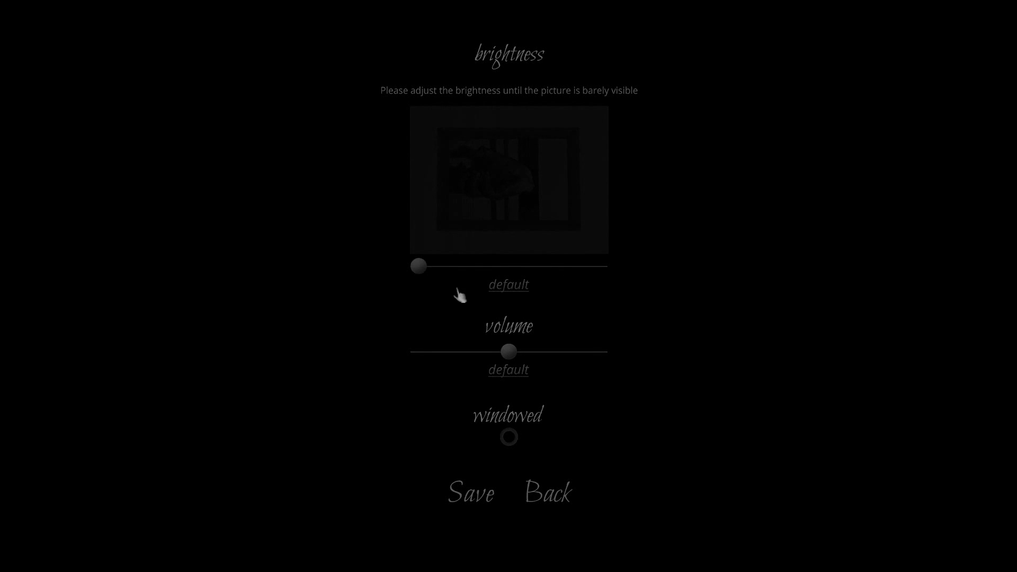
- Leave the options screen and return to the title menu (Watch, Options, Credits, Exit)
{"action": "left_click", "coordinate": [547, 492]}
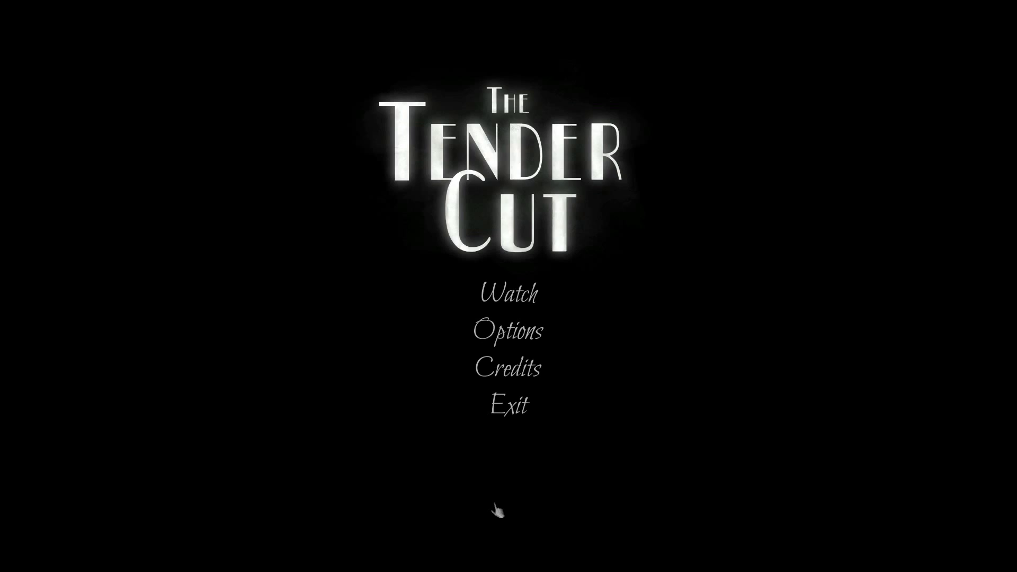
{"action": "mouse_move", "coordinate": [533, 303]}
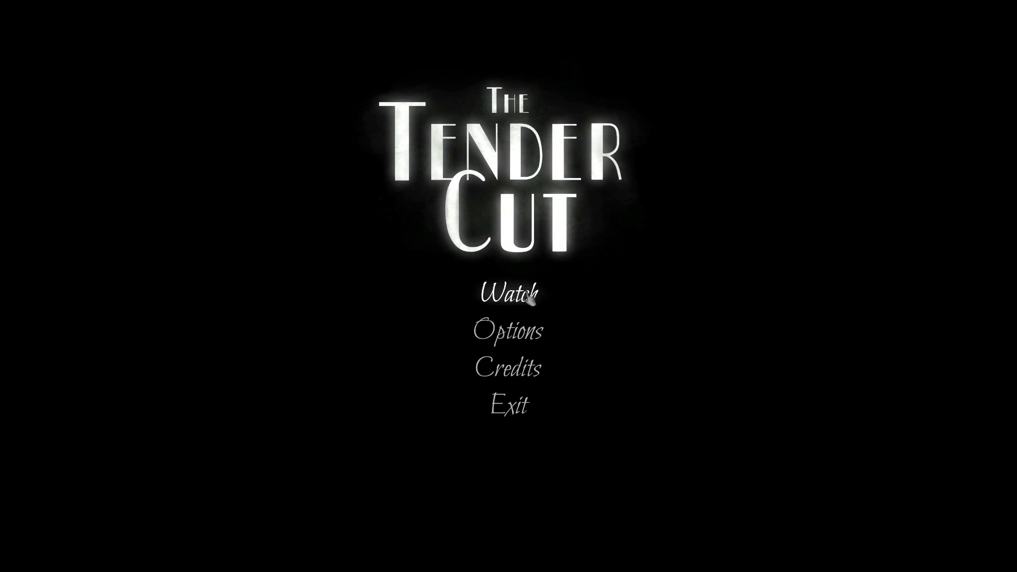
{"action": "left_click", "coordinate": [514, 300]}
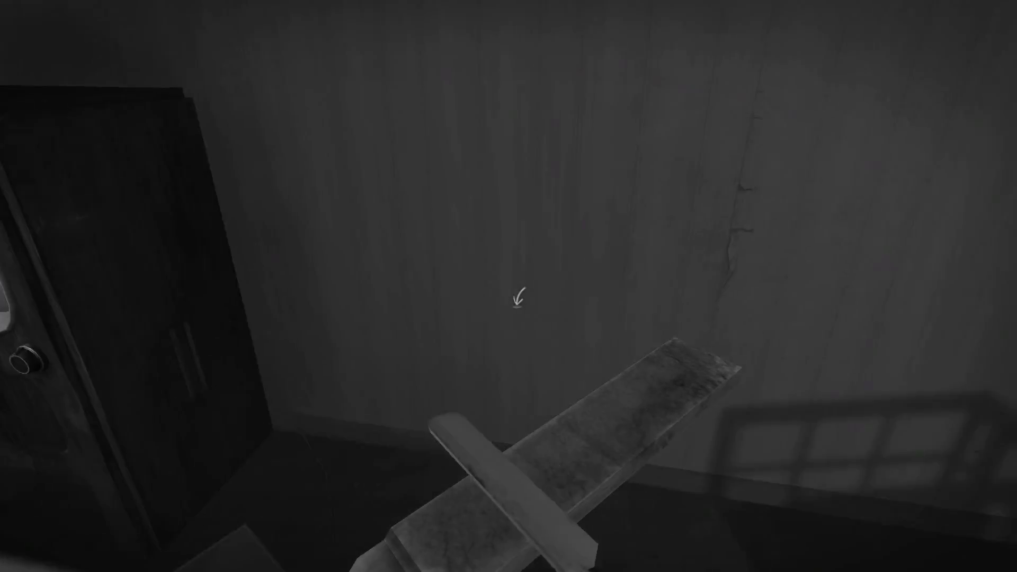
{"action": "mouse_move", "coordinate": [518, 303]}
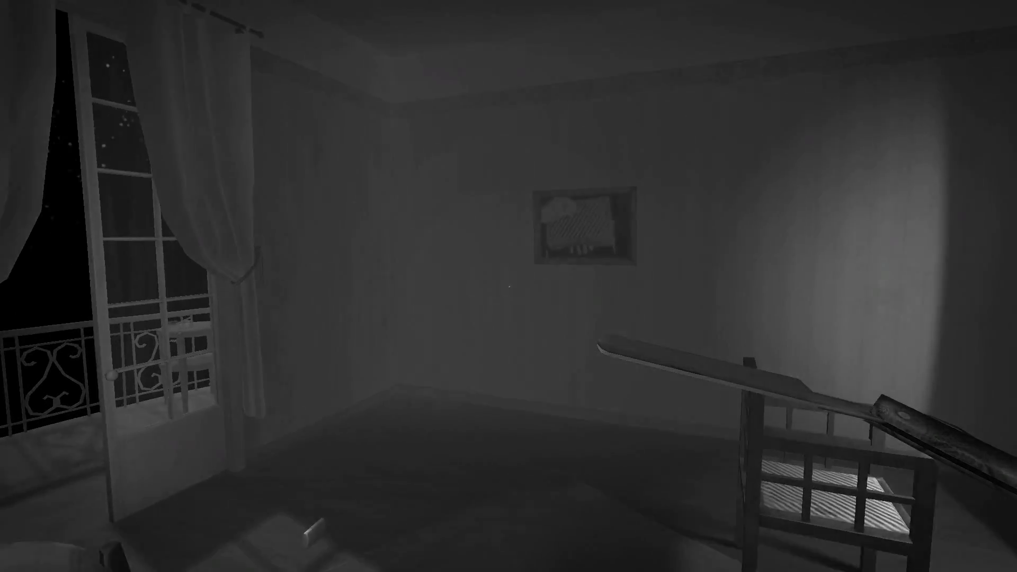
{"action": "mouse_move", "coordinate": [519, 302]}
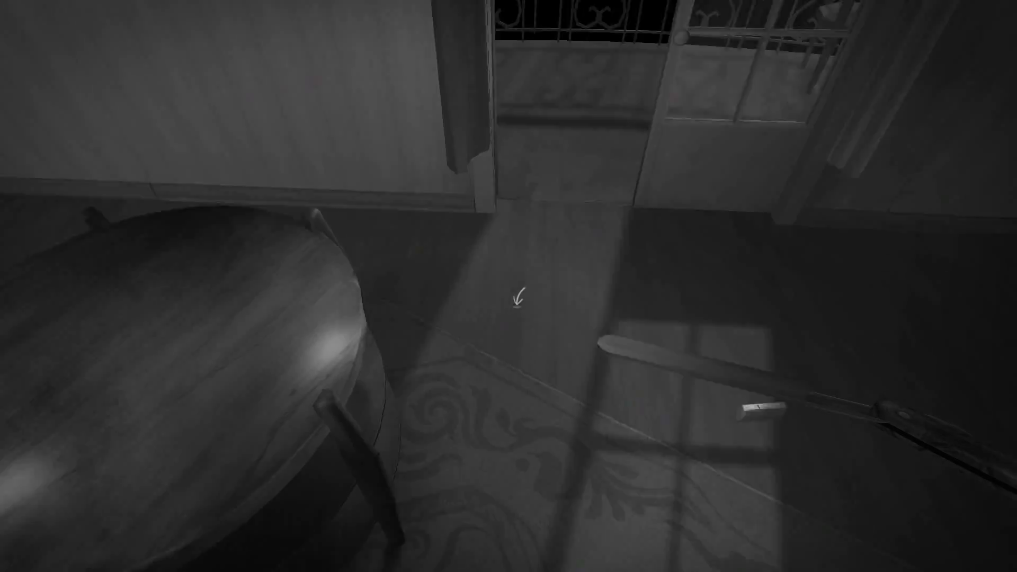